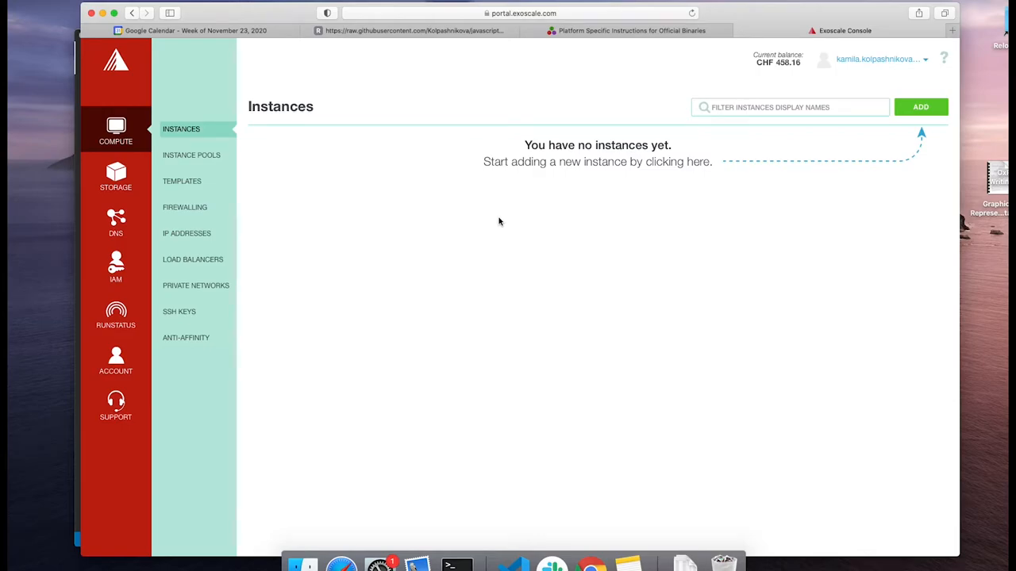
pyautogui.moveTo(596, 241)
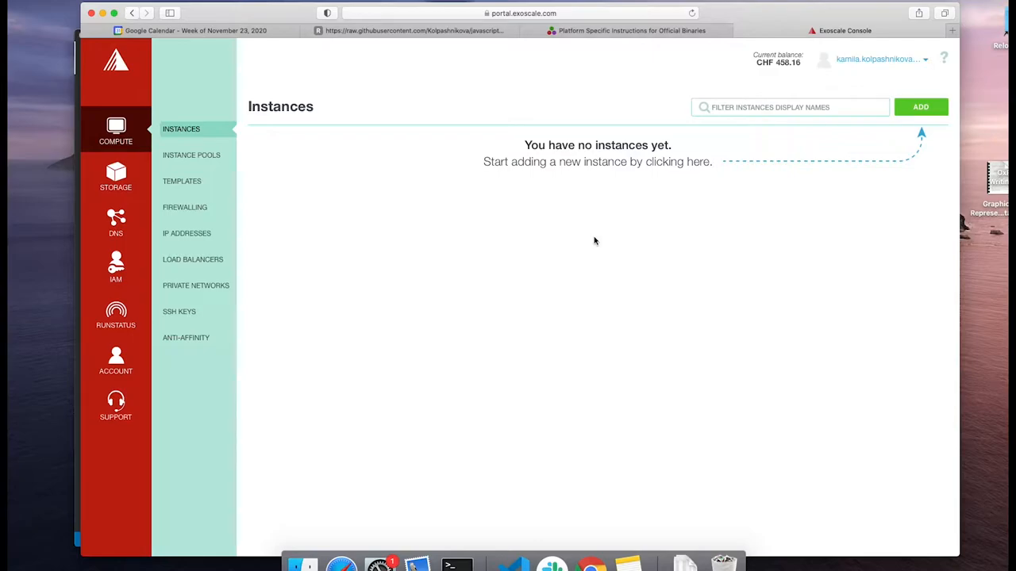
pyautogui.moveTo(368, 145)
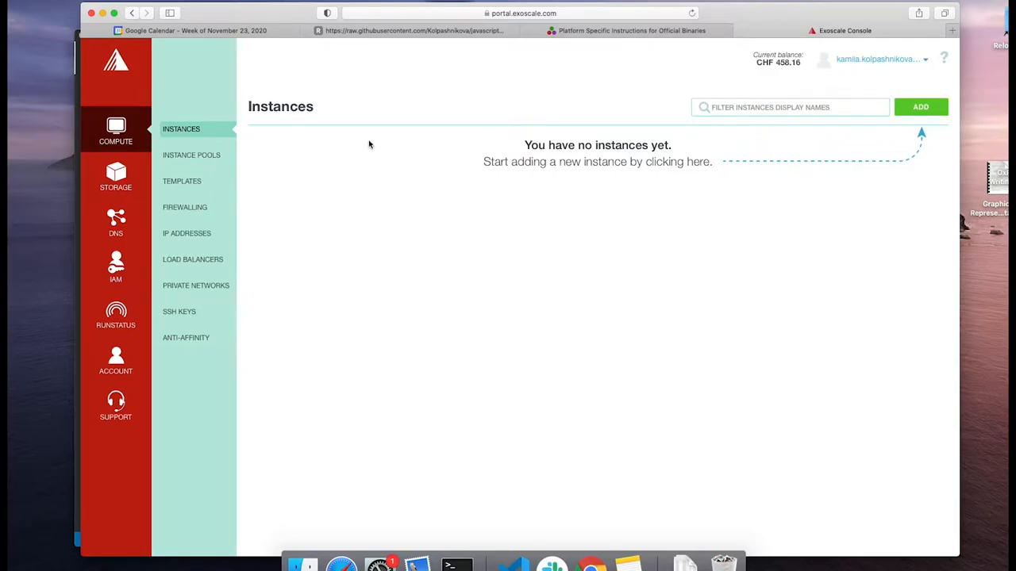
pyautogui.moveTo(421, 174)
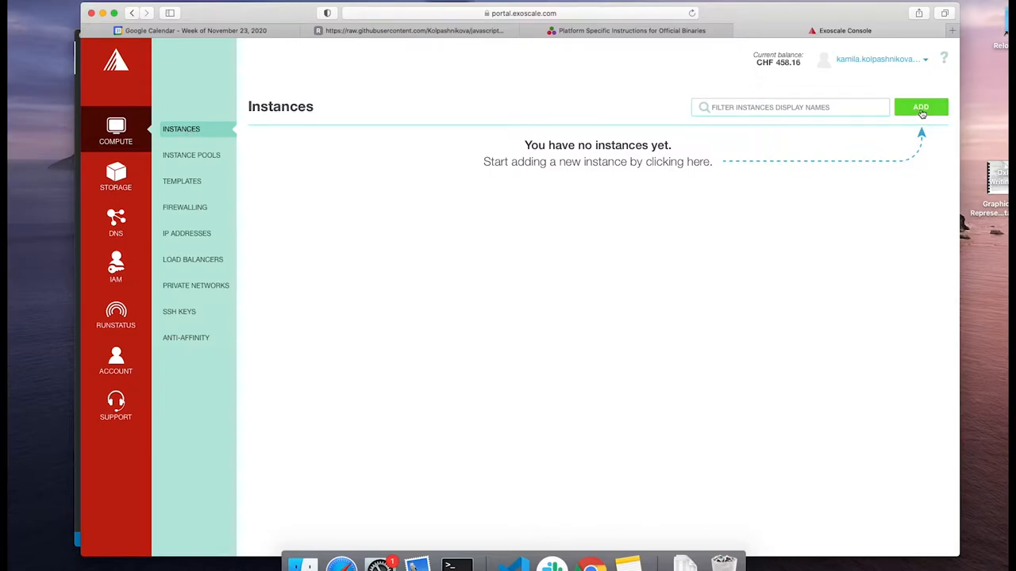
# Step: Start a new instance keeping Ubuntu 20.04 LTS and choose the Standard Huge type (8 CPU, 32 GB)
pyautogui.click(920, 106)
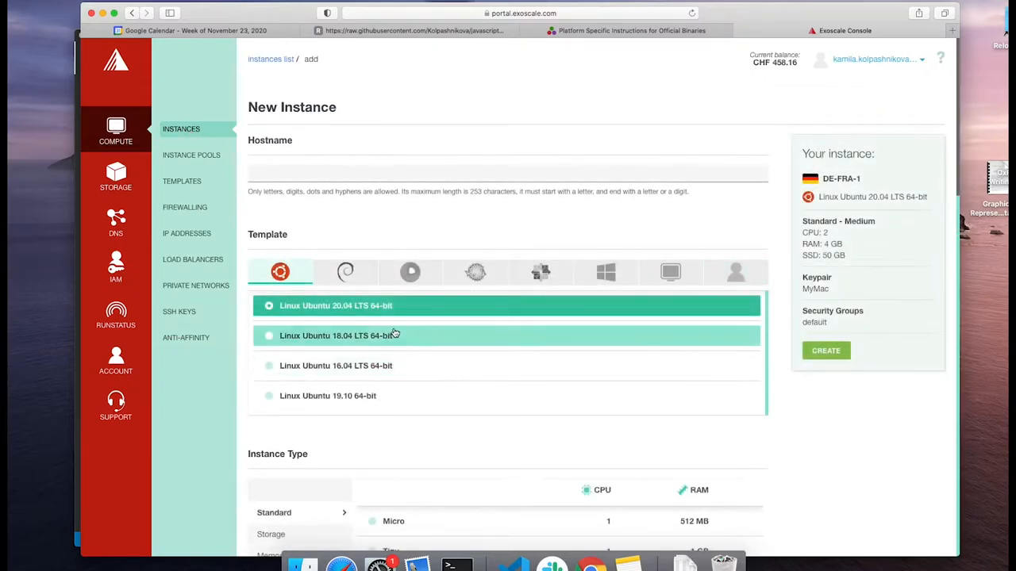
pyautogui.scroll(-3)
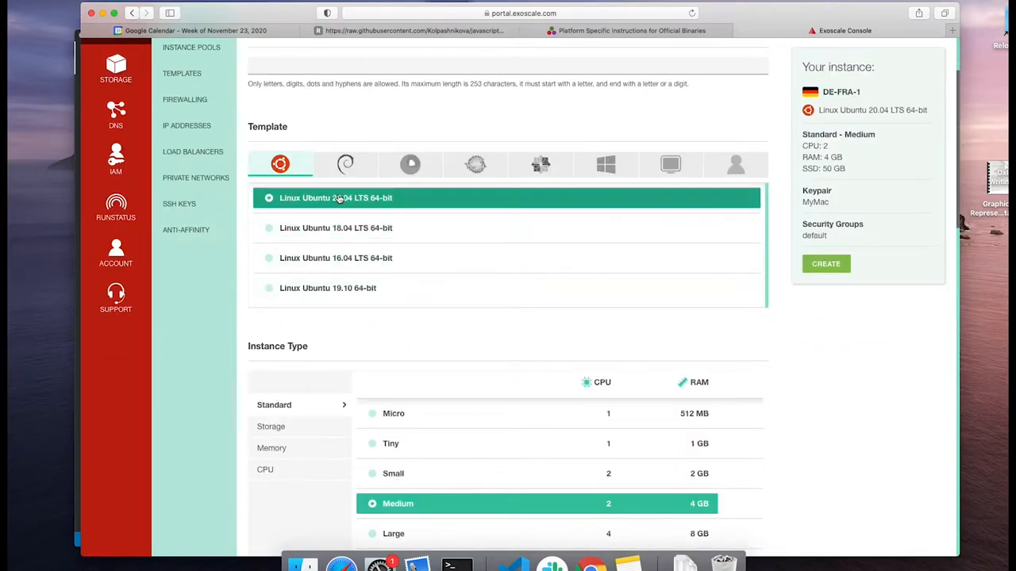
pyautogui.scroll(-3)
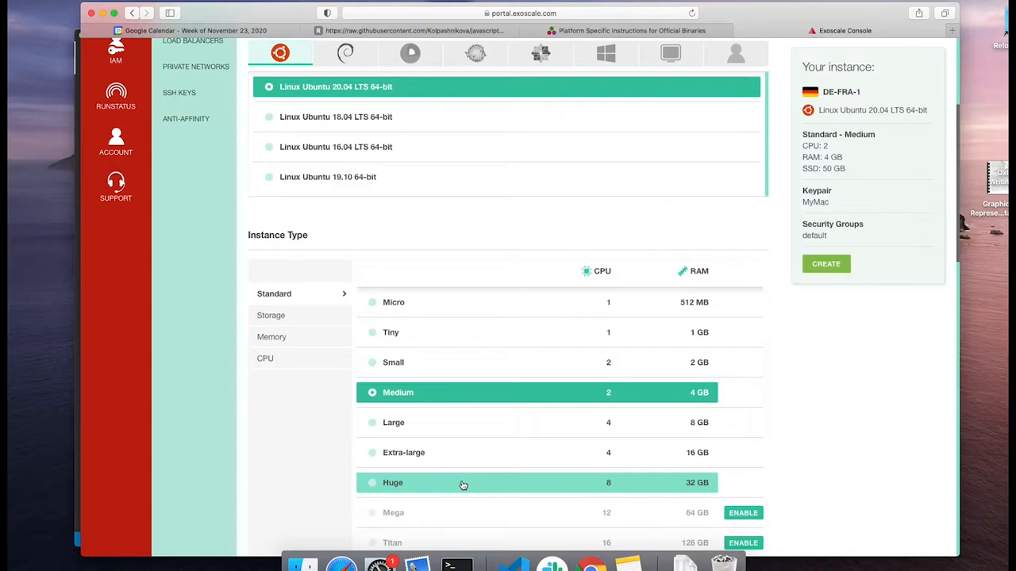
pyautogui.moveTo(464, 487)
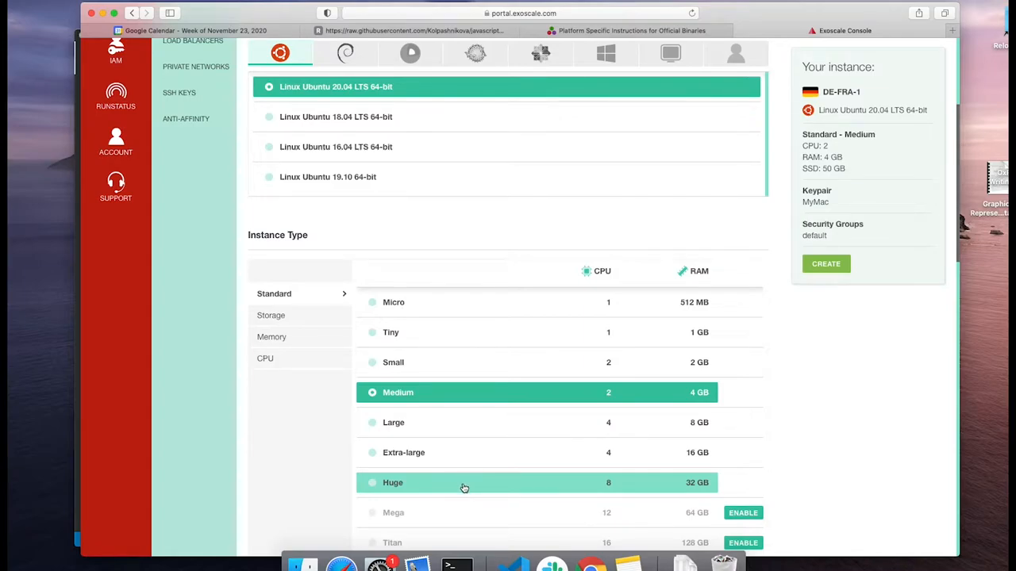
pyautogui.moveTo(373, 485)
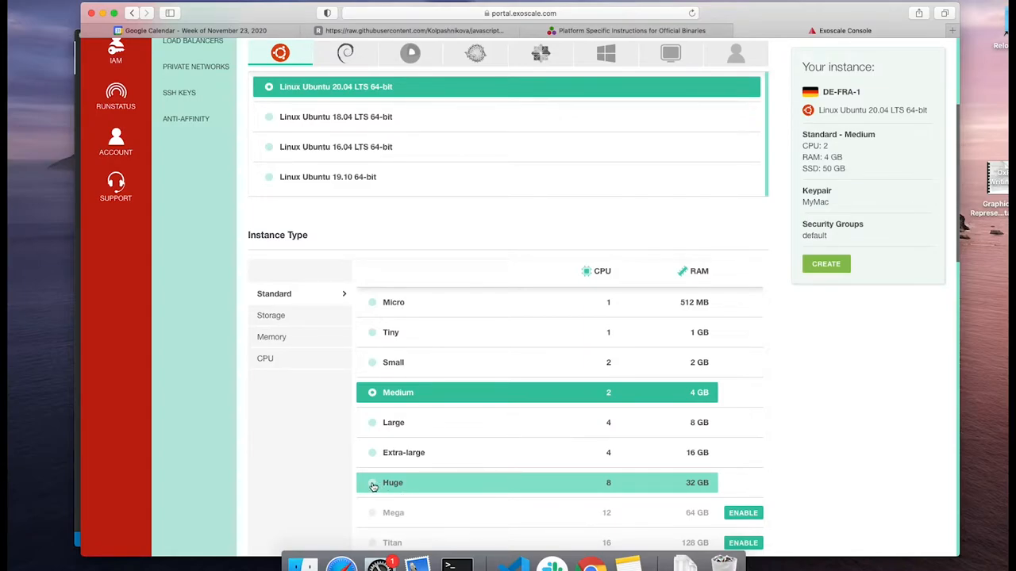
pyautogui.click(392, 482)
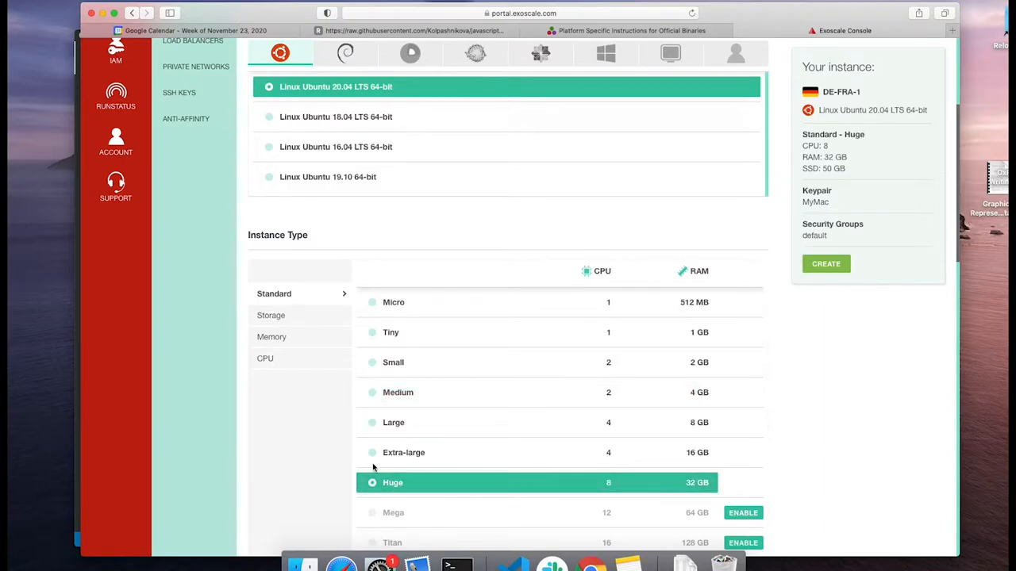
pyautogui.scroll(-3)
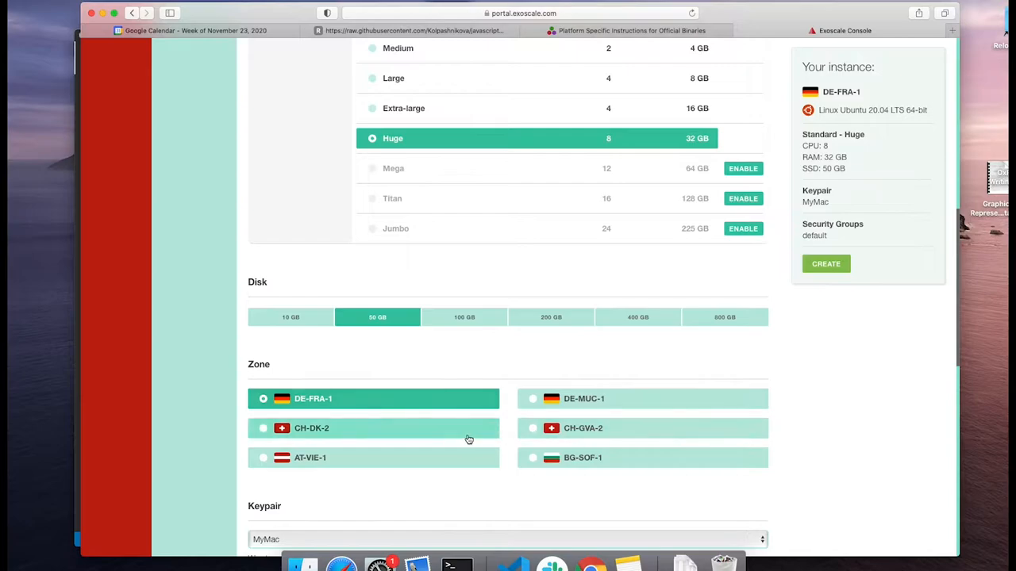
pyautogui.scroll(-3)
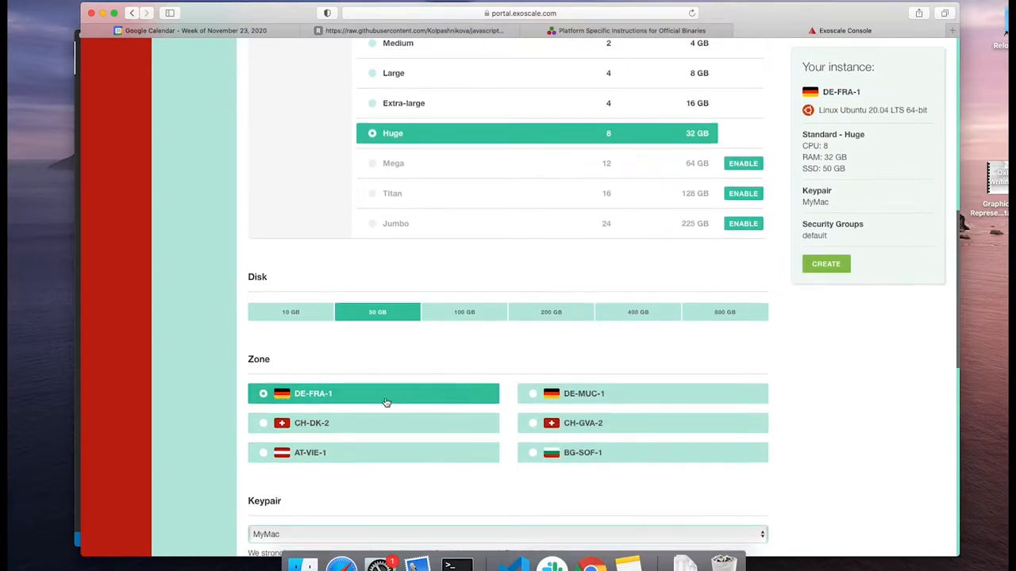
# Step: Place the instance in zone CH-DK-2, keeping 50 GB disk, MyMac keypair and the default security group
pyautogui.click(373, 423)
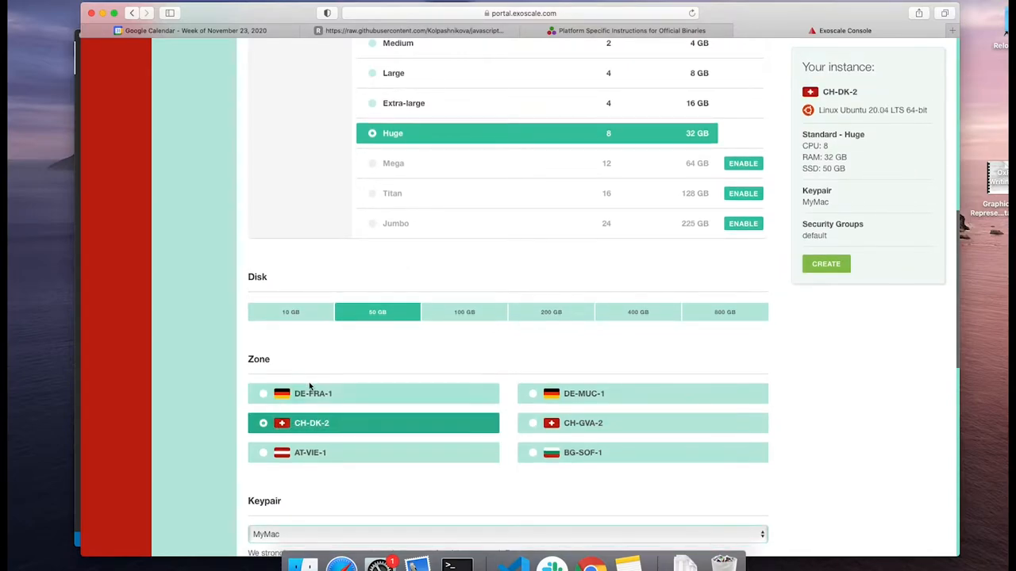
pyautogui.scroll(-3)
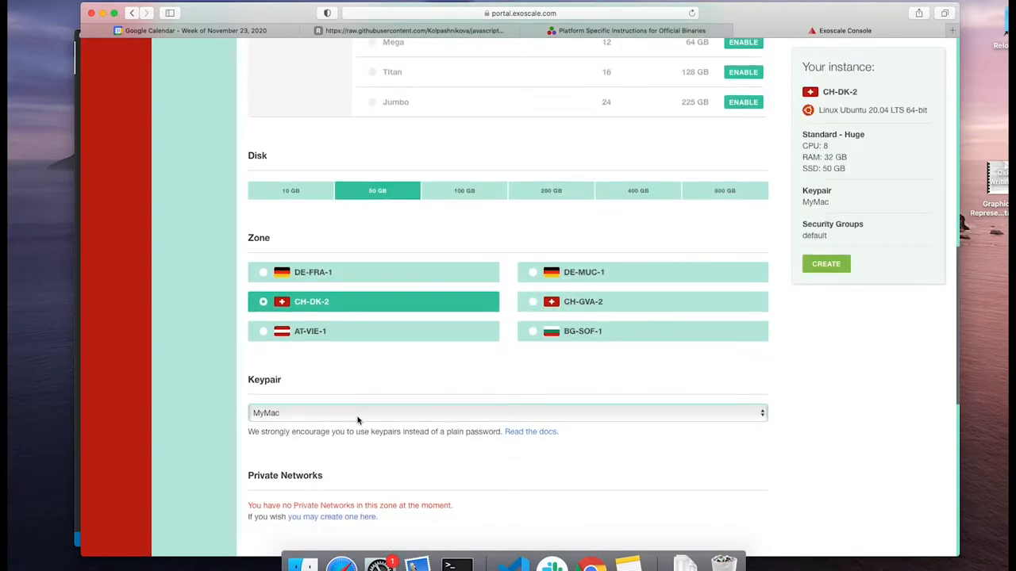
pyautogui.scroll(-3)
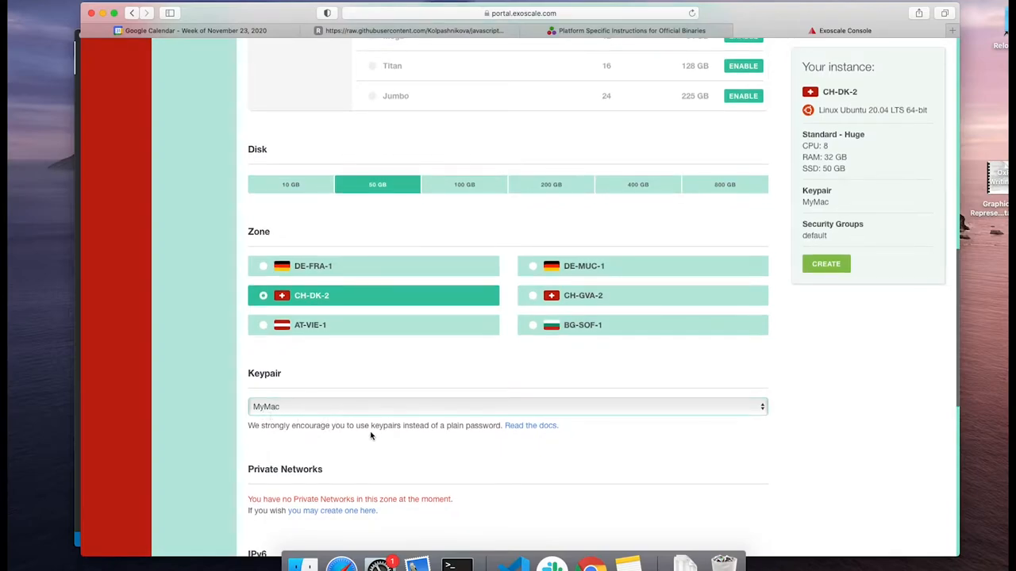
pyautogui.scroll(-3)
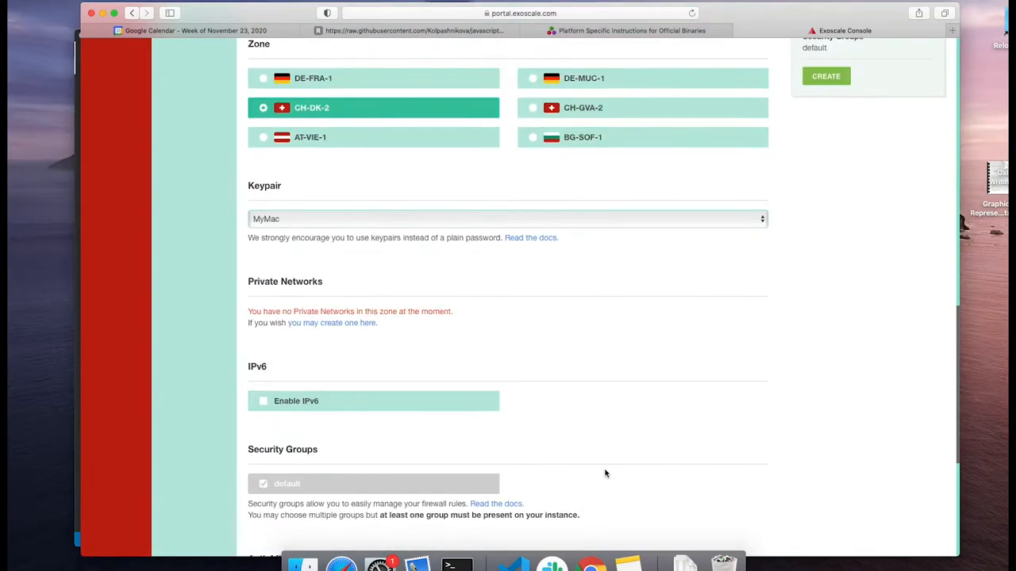
pyautogui.scroll(-3)
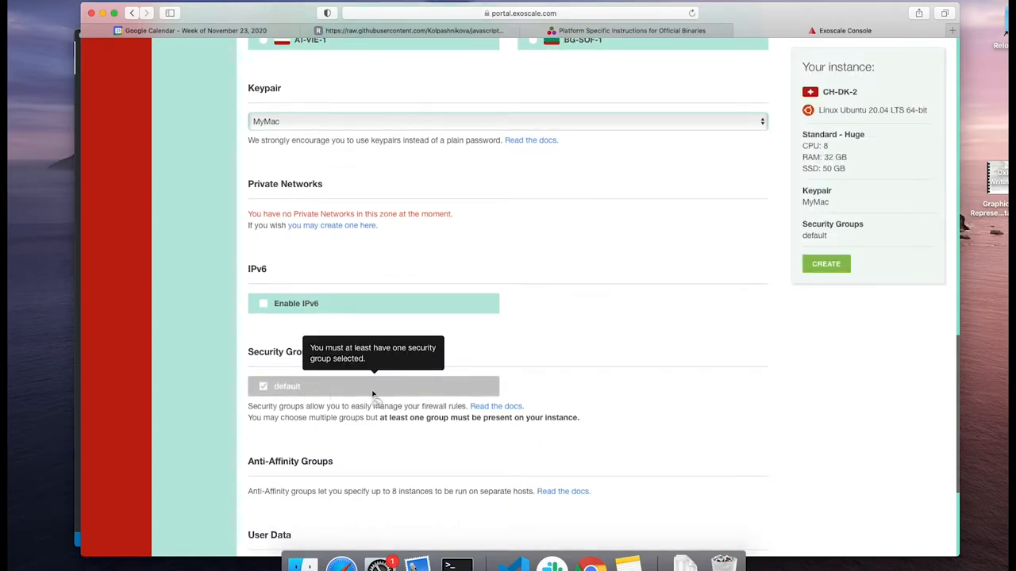
pyautogui.scroll(-3)
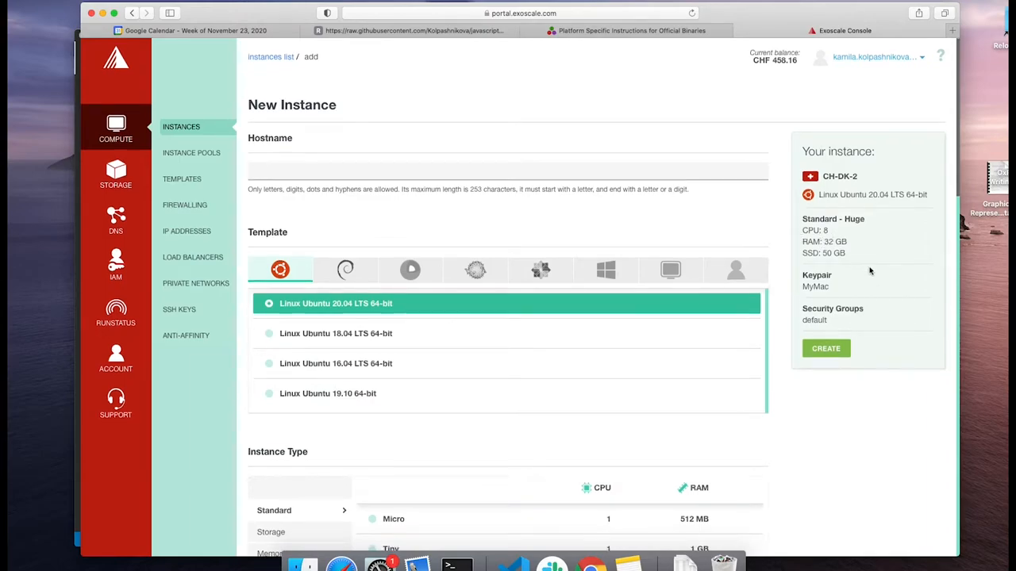
pyautogui.moveTo(833, 263)
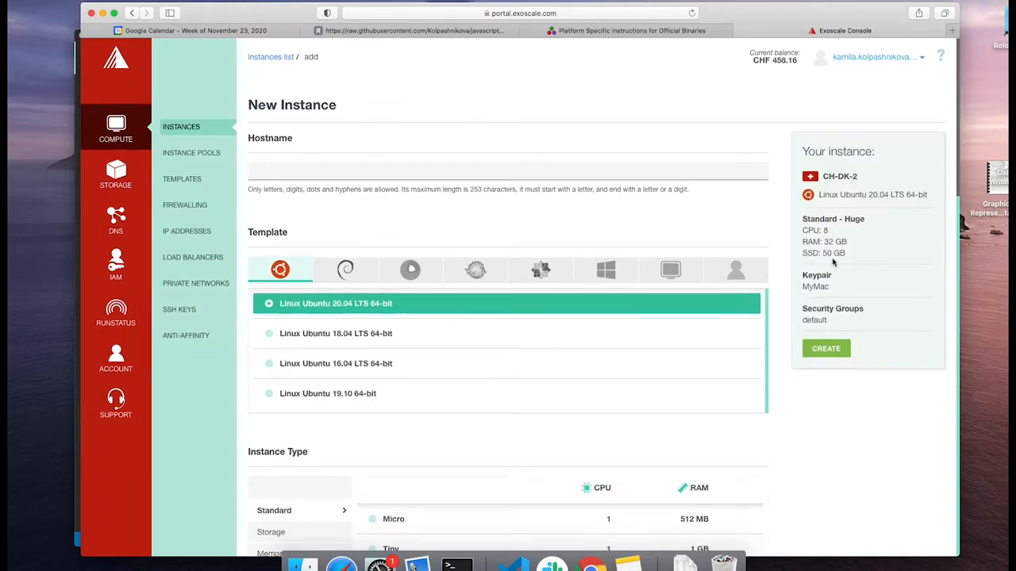
pyautogui.scroll(-3)
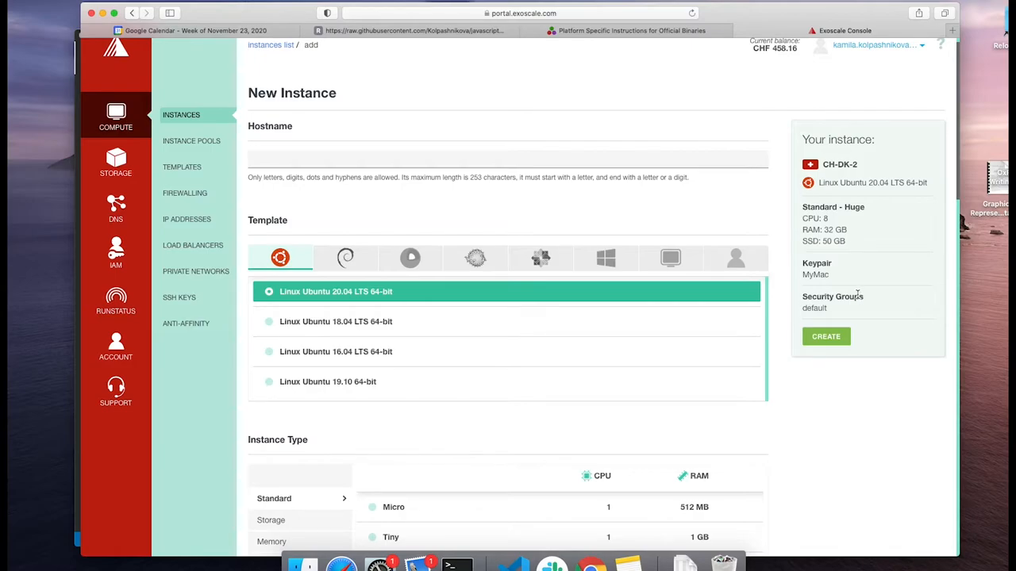
pyautogui.scroll(-3)
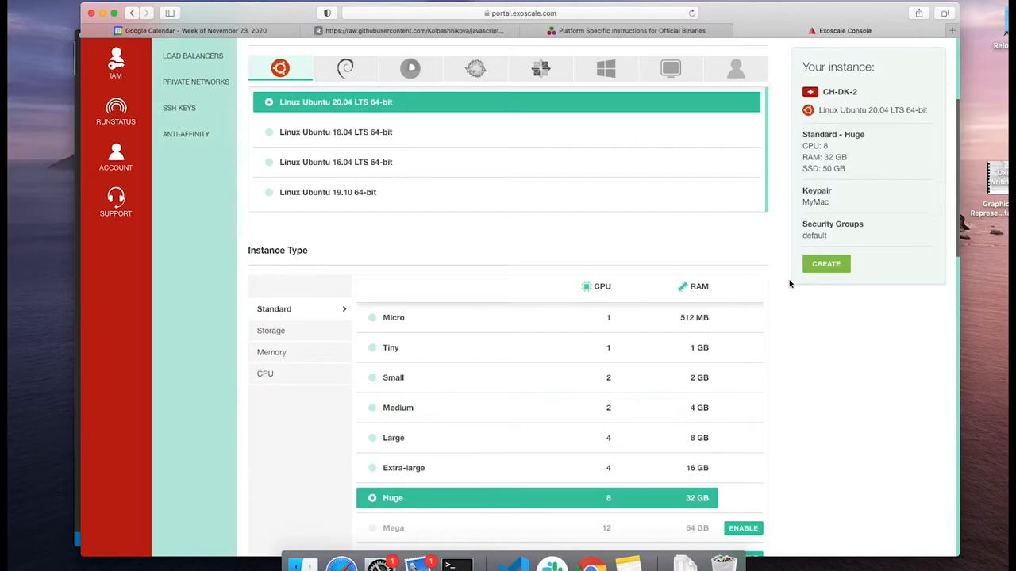
# Step: Create the configured instance and return to the instances list
pyautogui.click(825, 264)
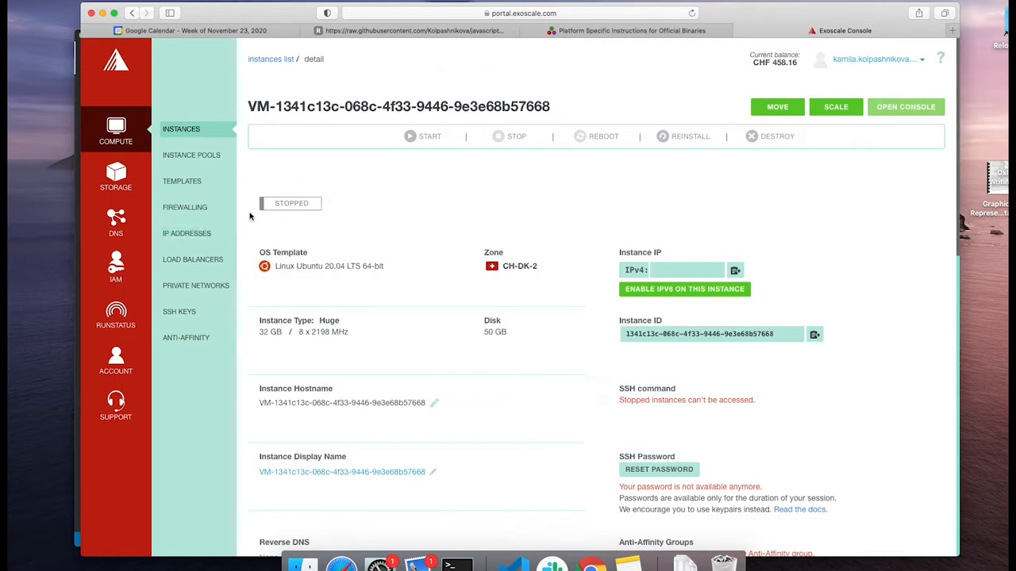
pyautogui.moveTo(323, 208)
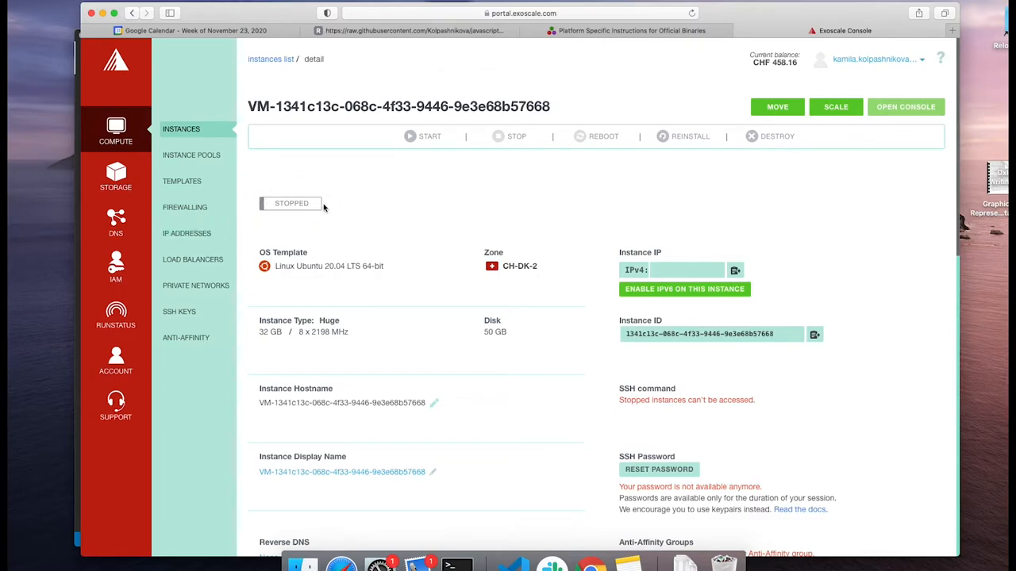
pyautogui.click(429, 136)
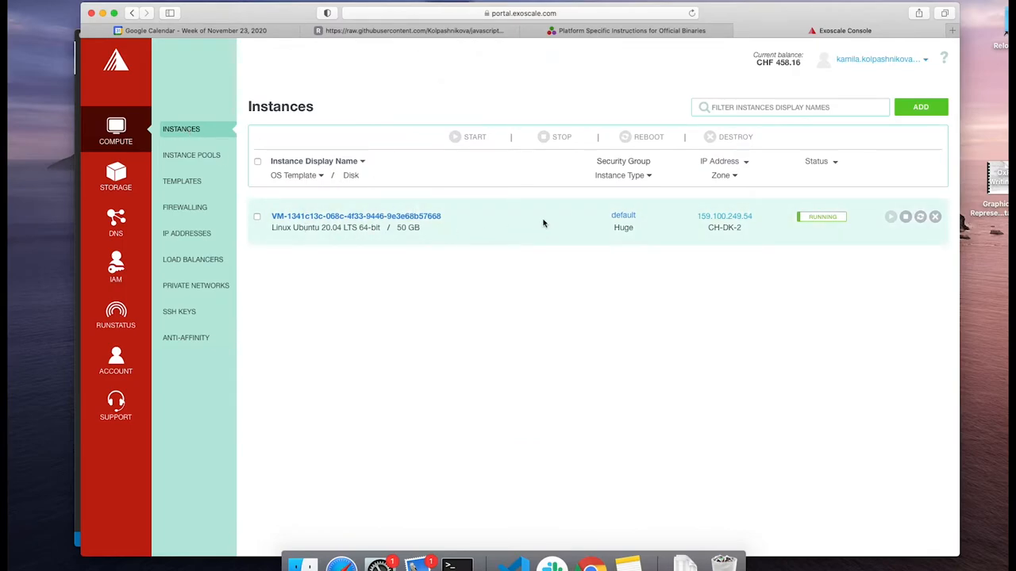
pyautogui.moveTo(757, 222)
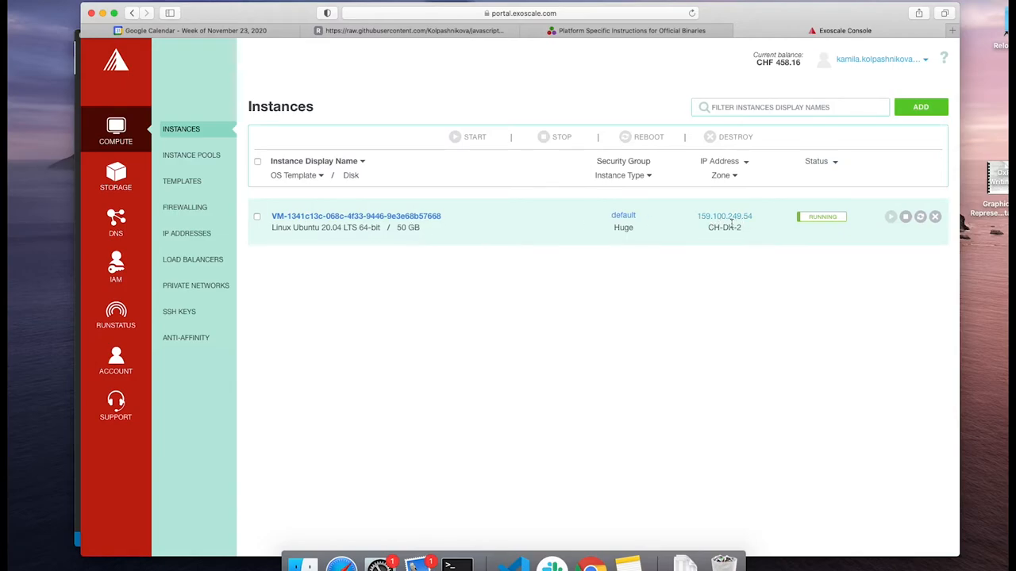
# Step: View the running instance's details down to its Security Groups section
pyautogui.click(356, 216)
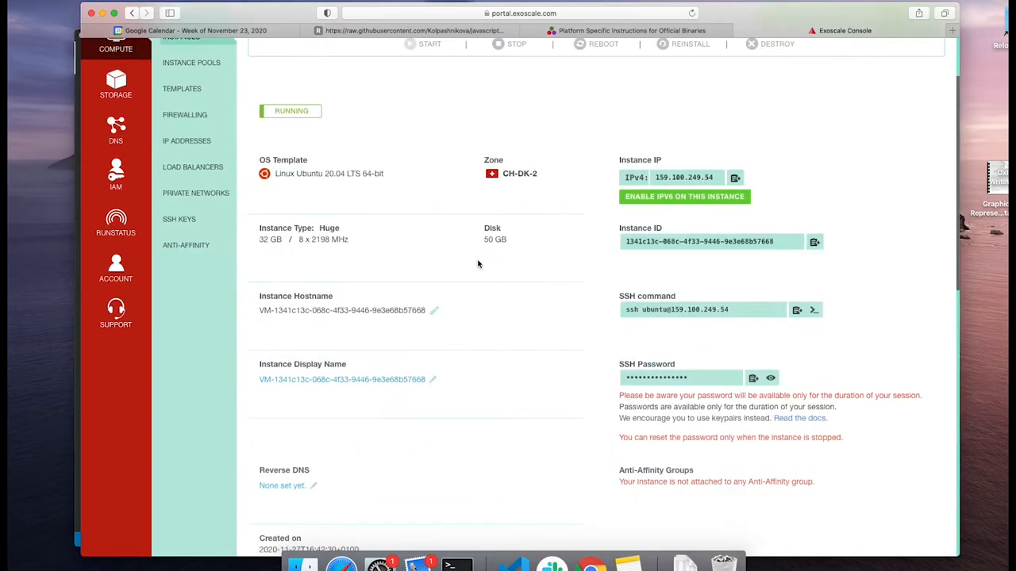
pyautogui.scroll(-3)
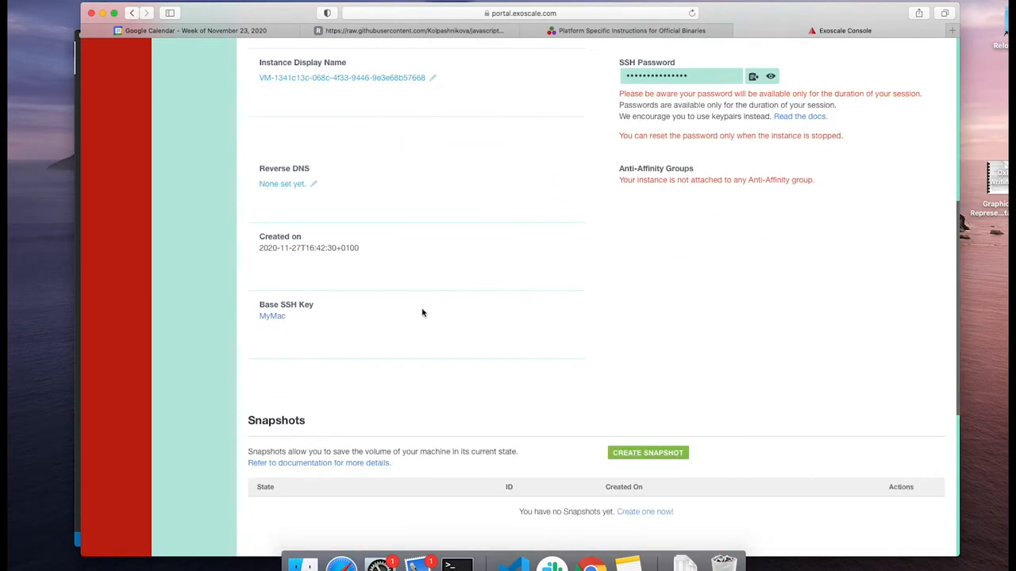
pyautogui.scroll(-3)
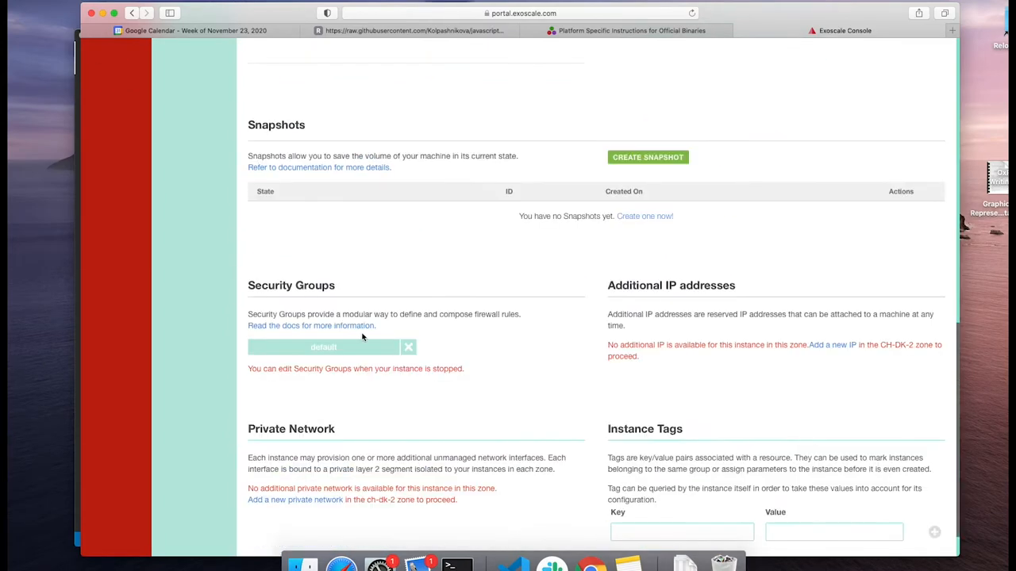
# Step: View the default security group's rules showing ingress TCP port 22 from 0.0.0.0/0
pyautogui.click(323, 347)
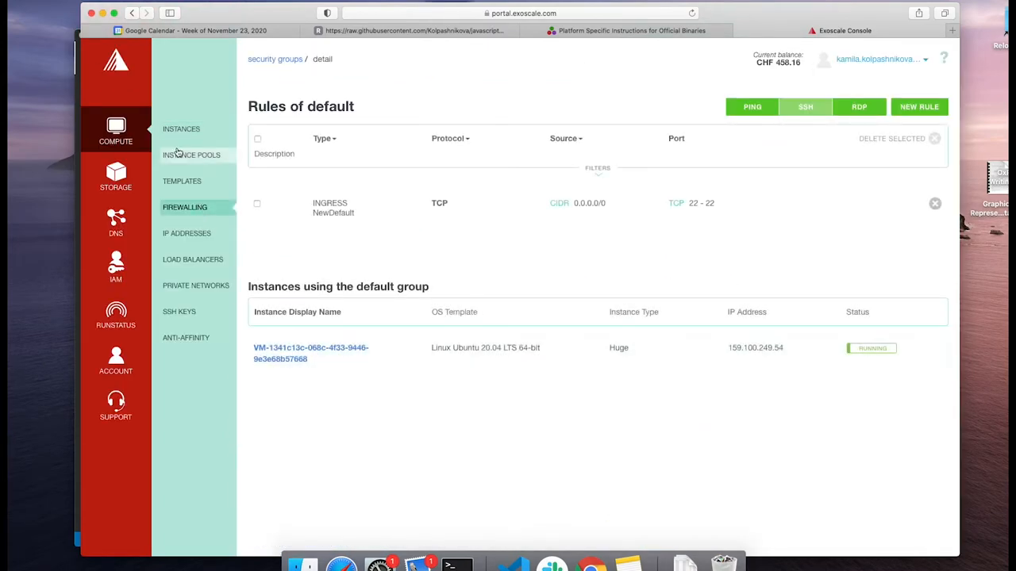
pyautogui.click(310, 353)
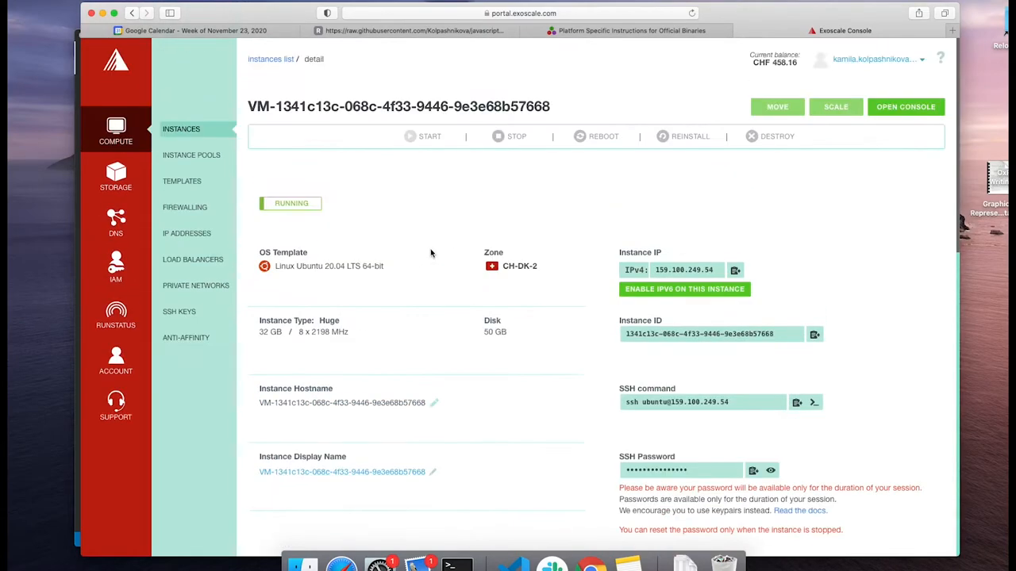
pyautogui.scroll(-3)
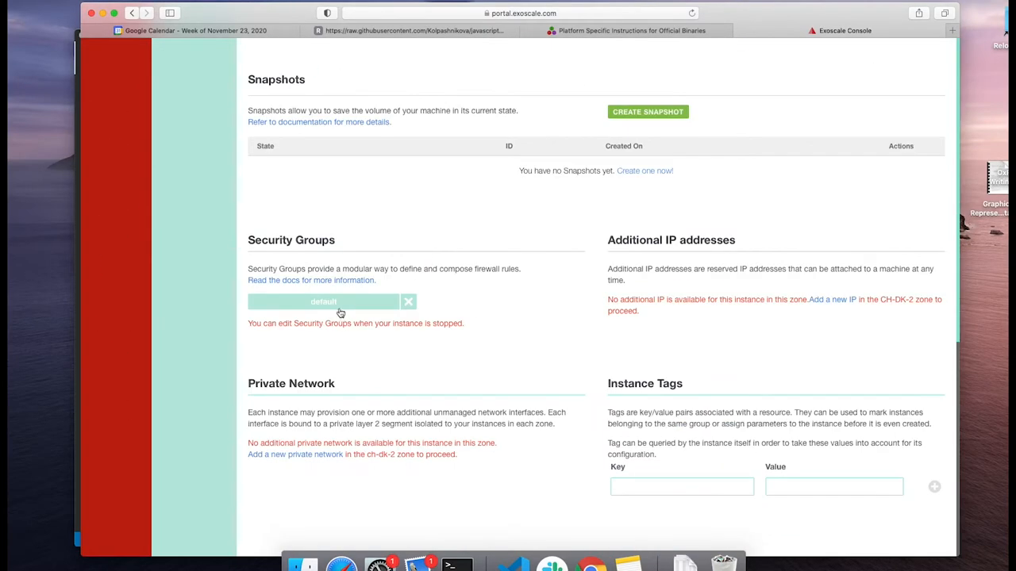
pyautogui.click(323, 301)
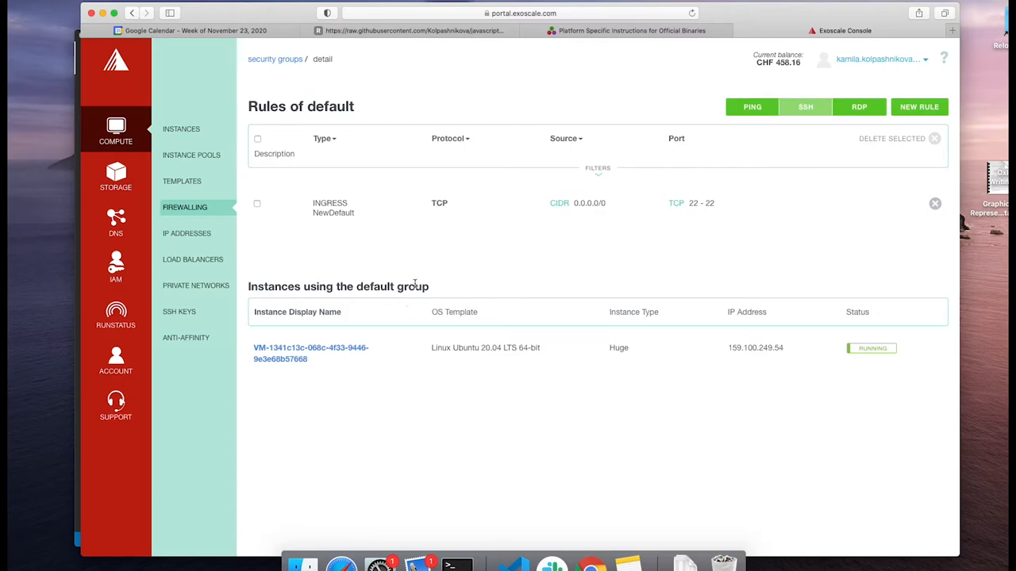
pyautogui.moveTo(394, 208)
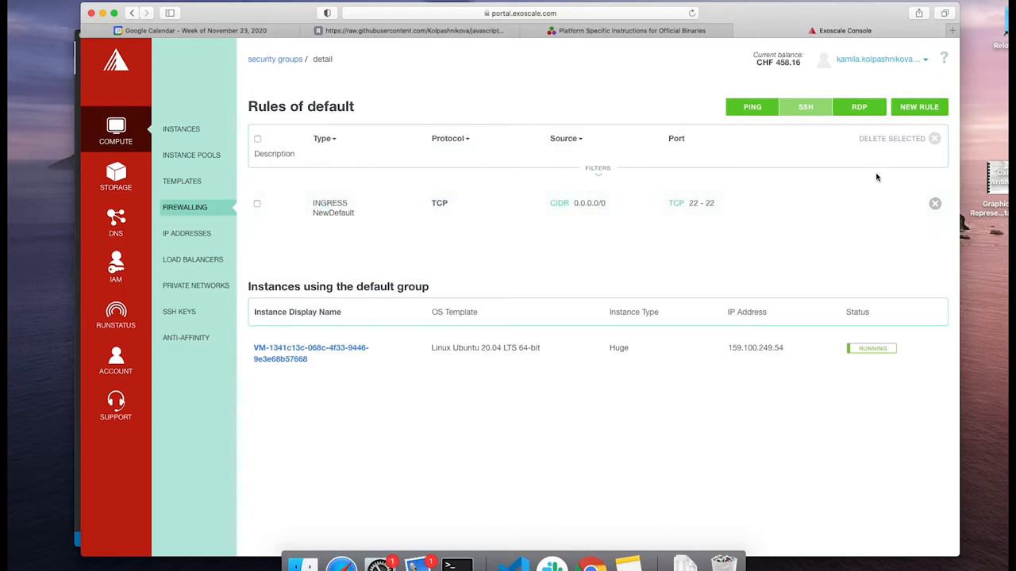
pyautogui.click(920, 107)
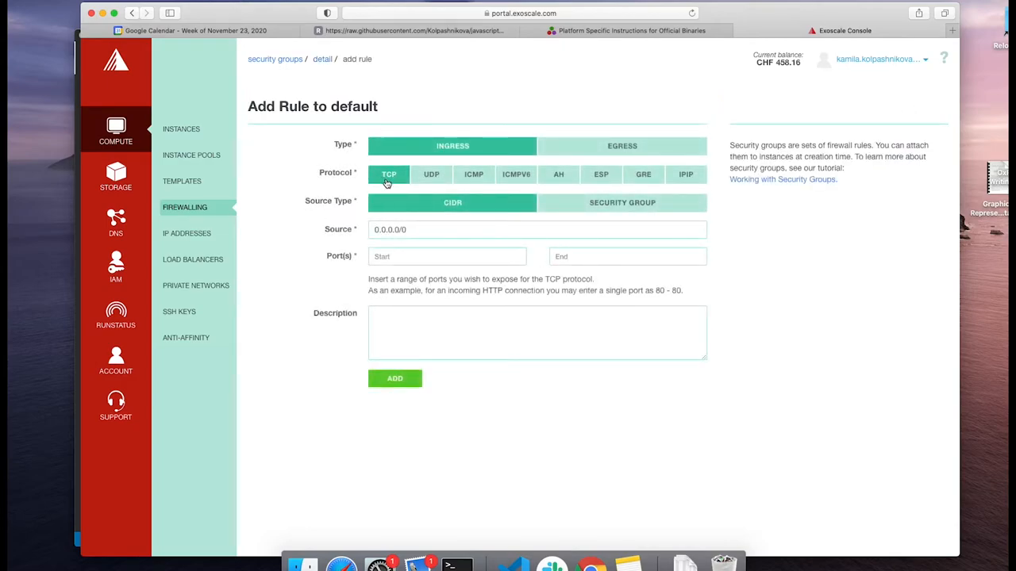
pyautogui.moveTo(465, 214)
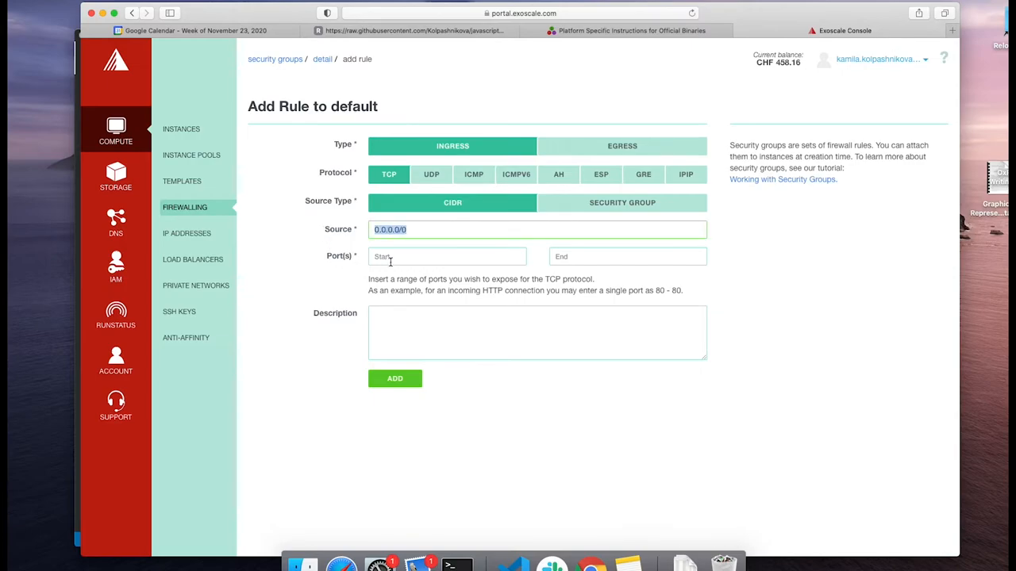
pyautogui.click(447, 256)
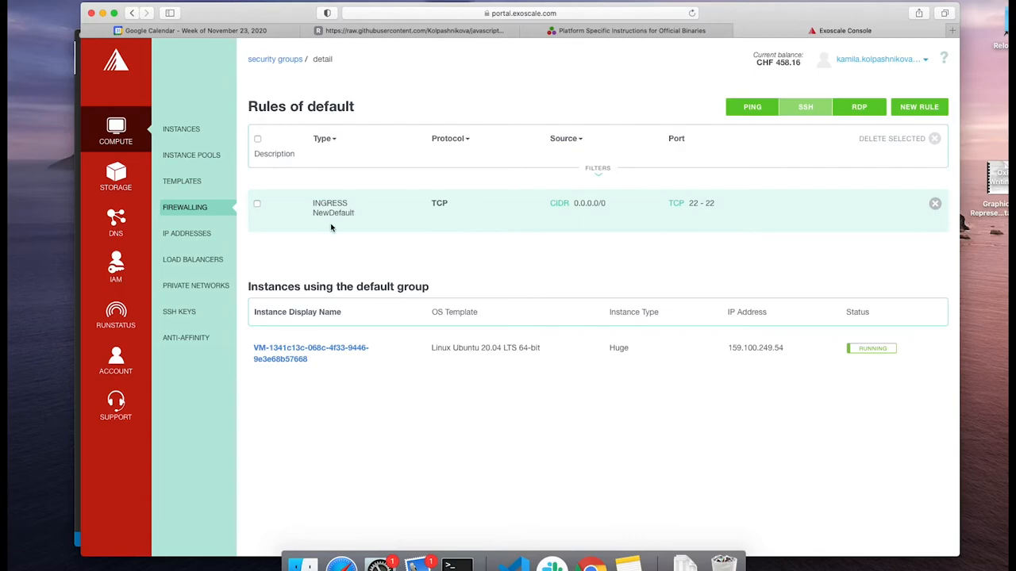
# Step: Highlight the INGRESS port 22 rule, then return to the Instances list
pyautogui.doubleClick(329, 203)
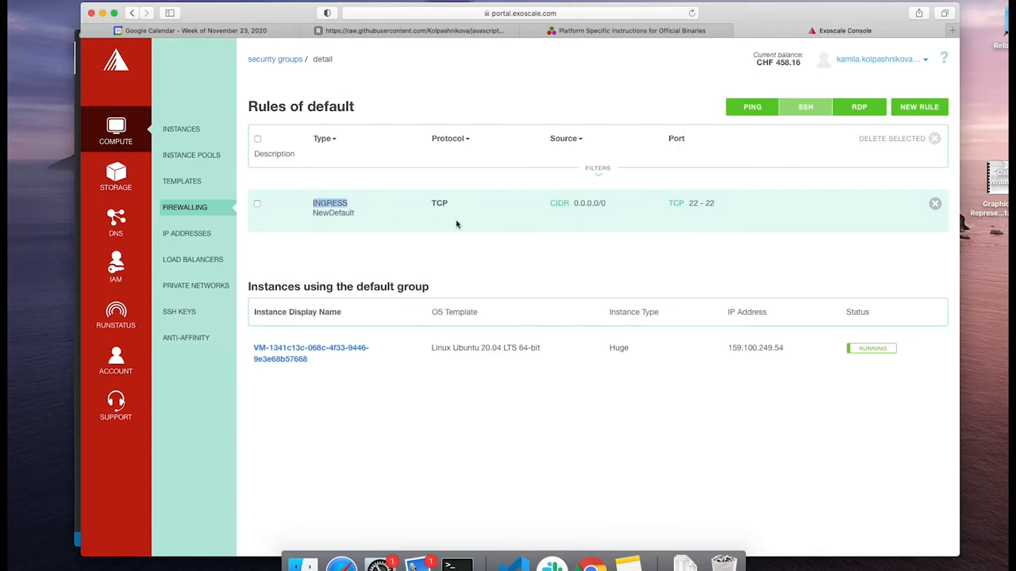
pyautogui.moveTo(599, 230)
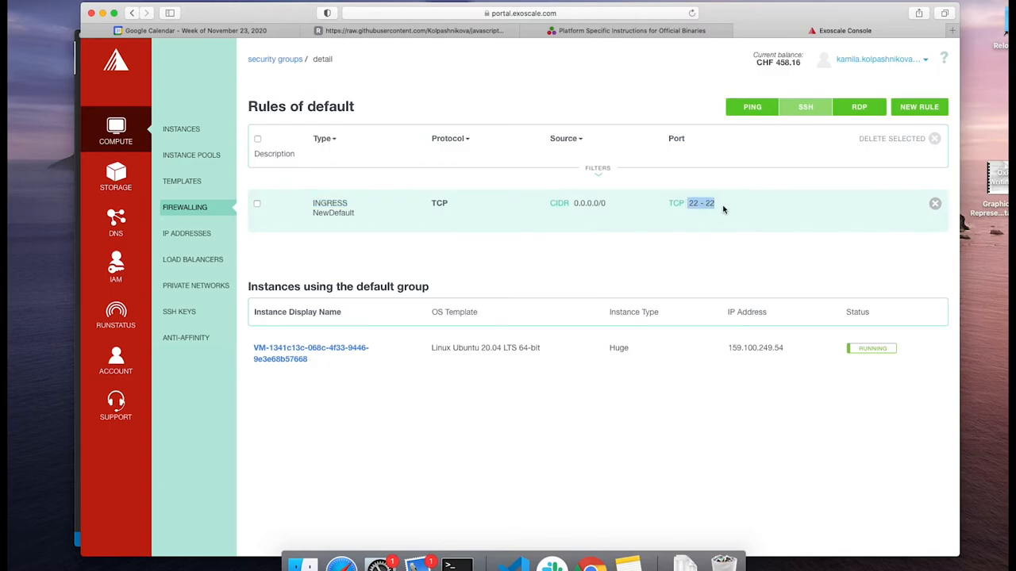
pyautogui.click(181, 129)
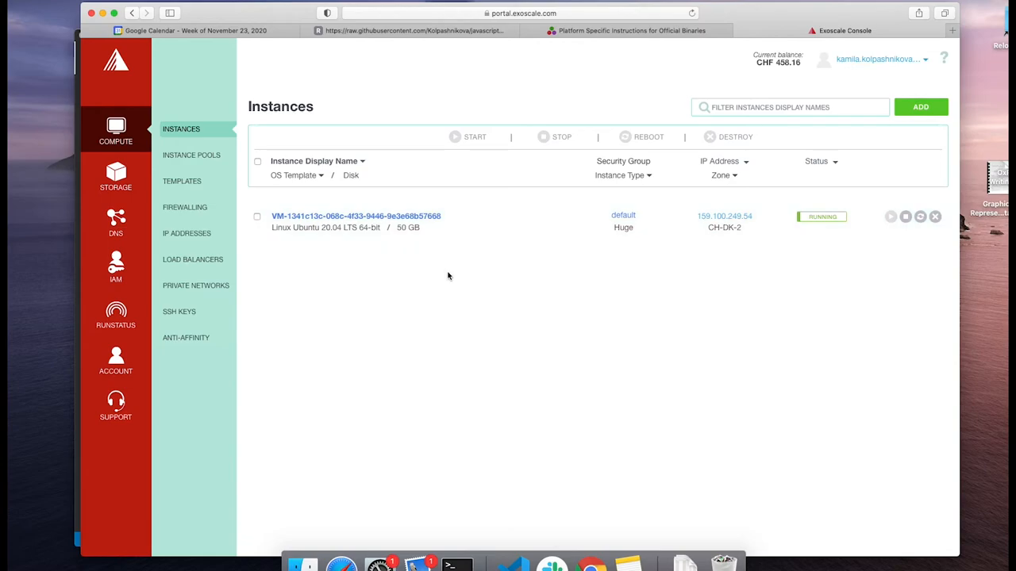
# Step: Check the SSH Keys list, copy the instance's SSH command and bring up a Terminal window
pyautogui.click(178, 311)
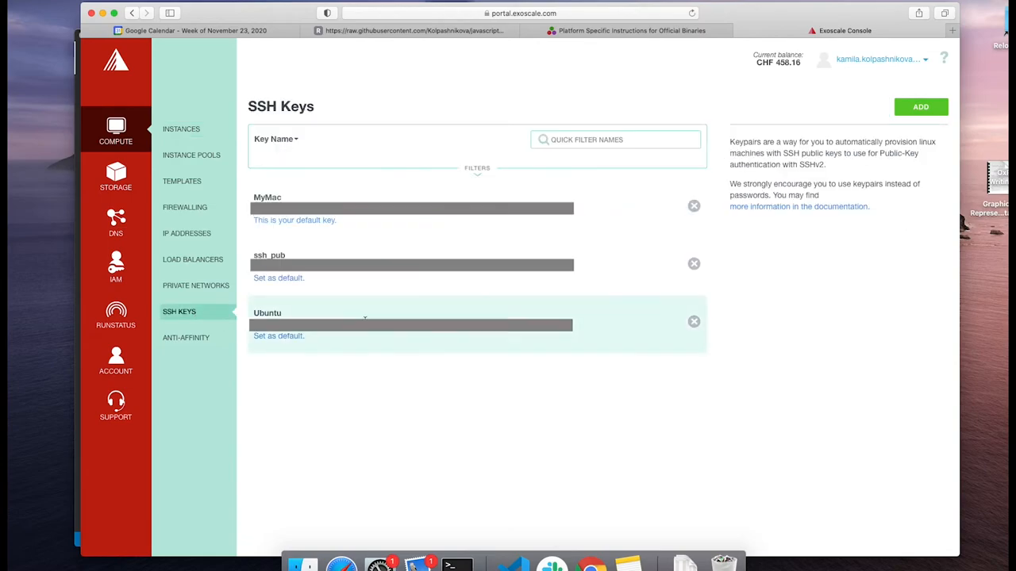
pyautogui.moveTo(373, 208)
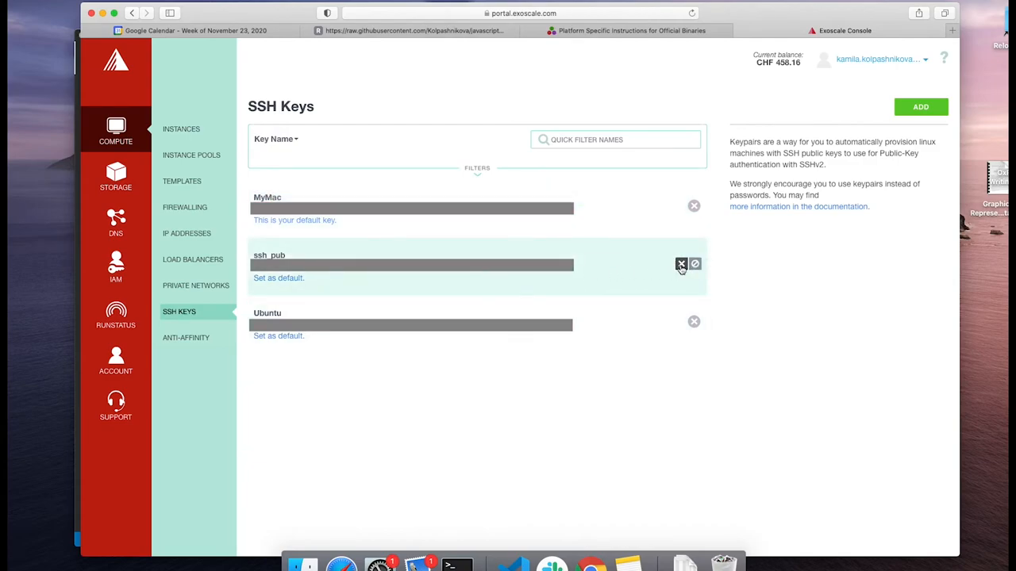
pyautogui.click(681, 263)
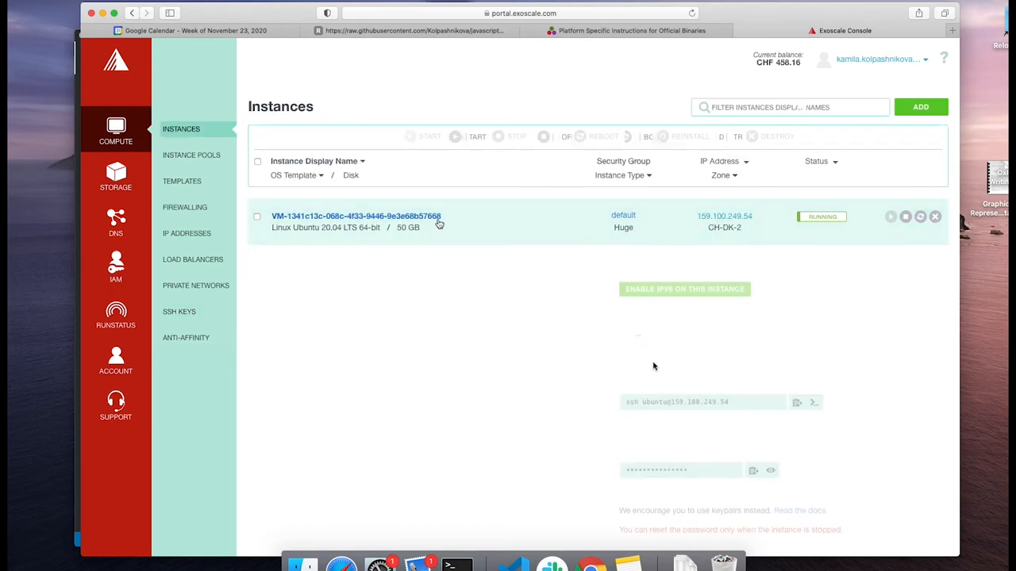
pyautogui.click(356, 216)
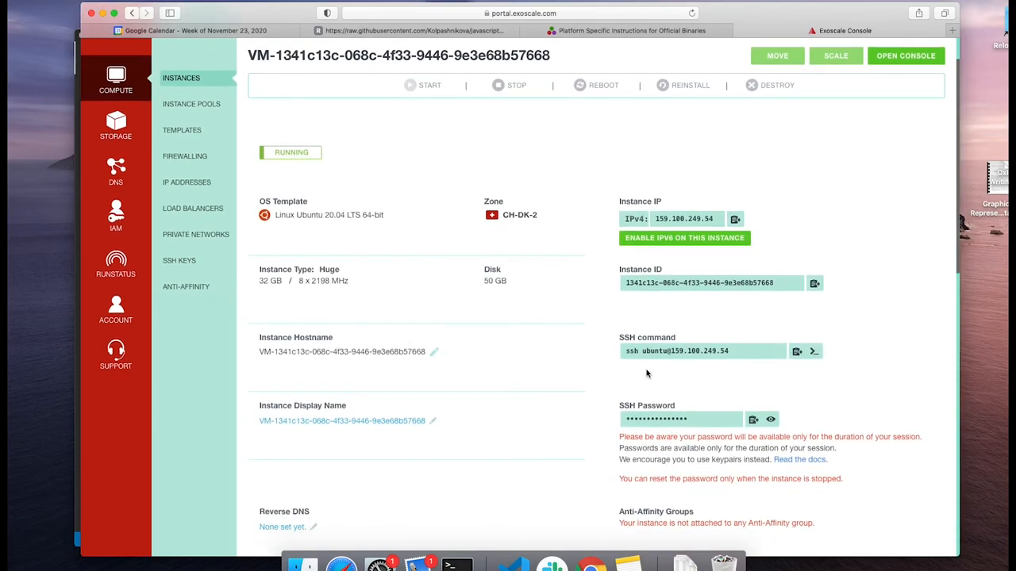
pyautogui.click(797, 351)
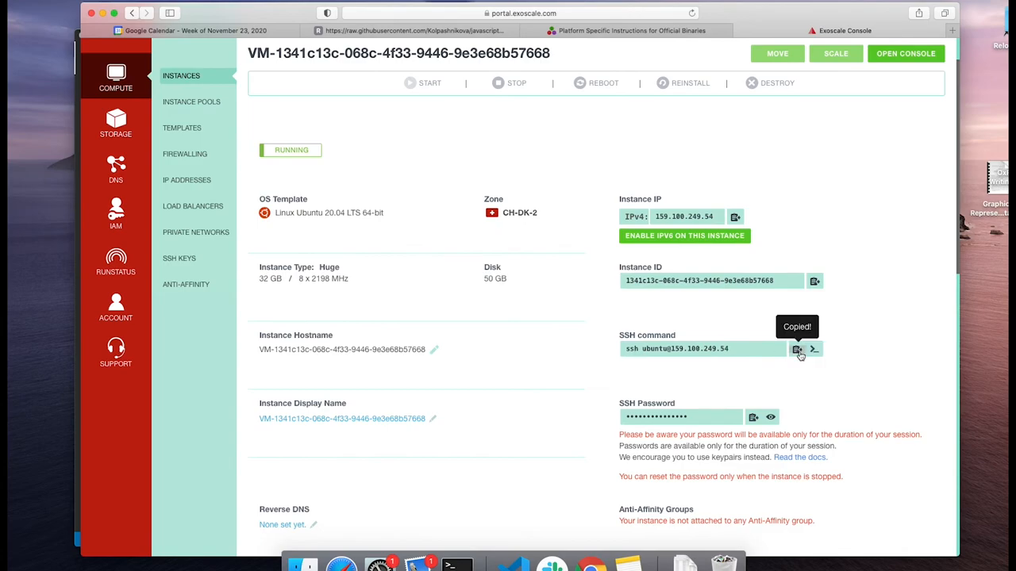
pyautogui.click(814, 349)
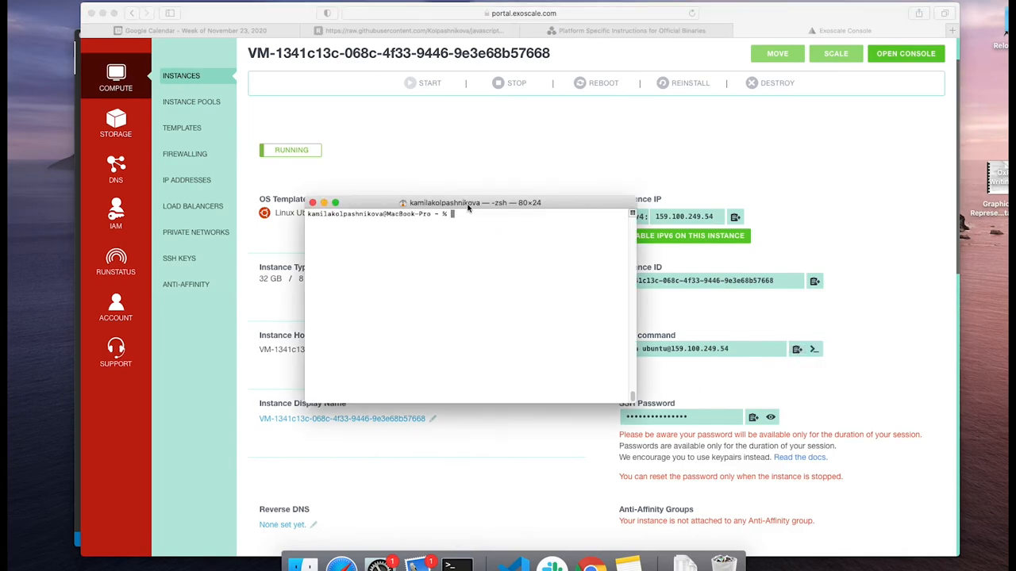
pyautogui.moveTo(472, 202); pyautogui.dragTo(452, 297)
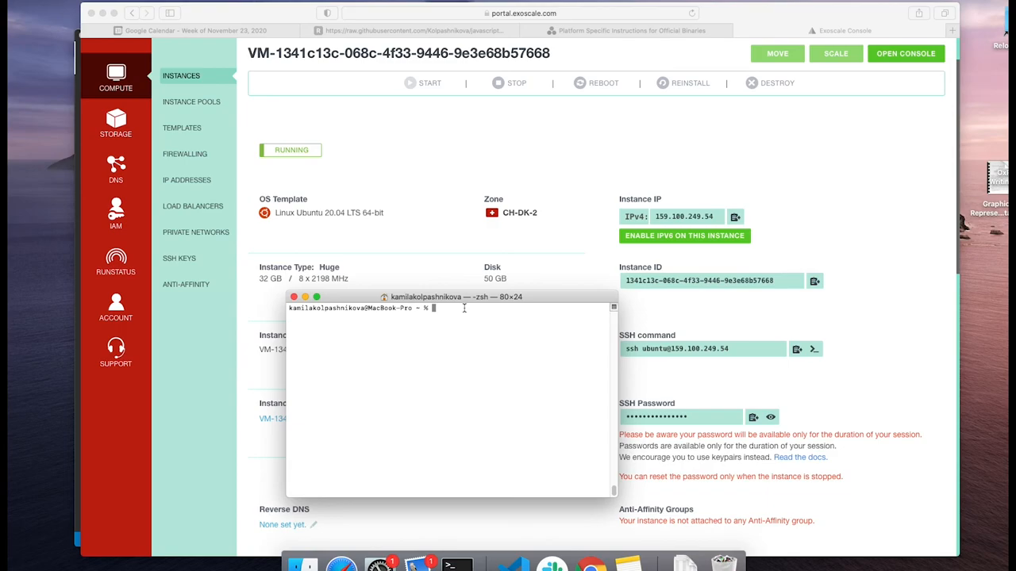
pyautogui.write('ssh ubuntu@159.100.249.54')
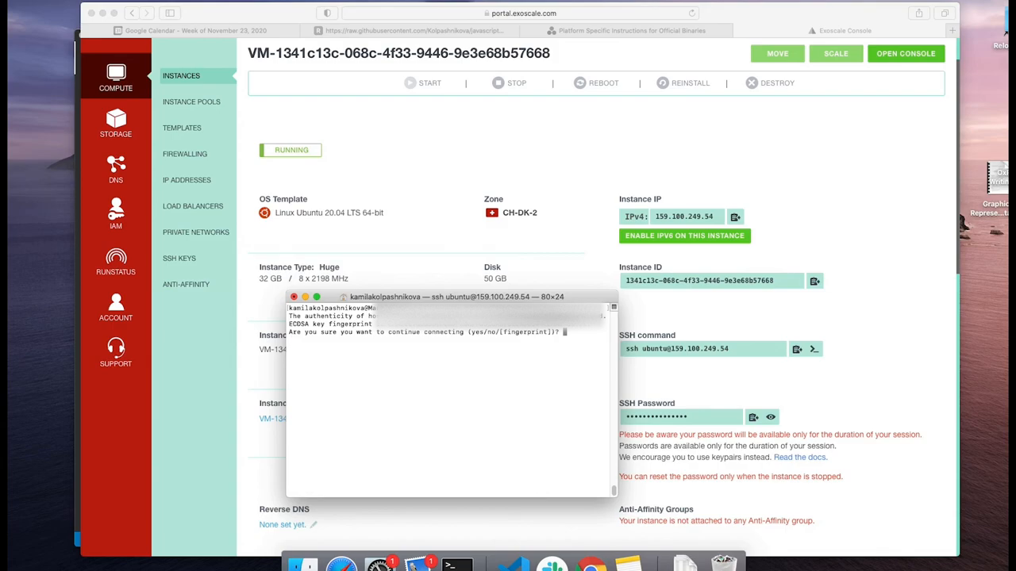
pyautogui.write('yes')
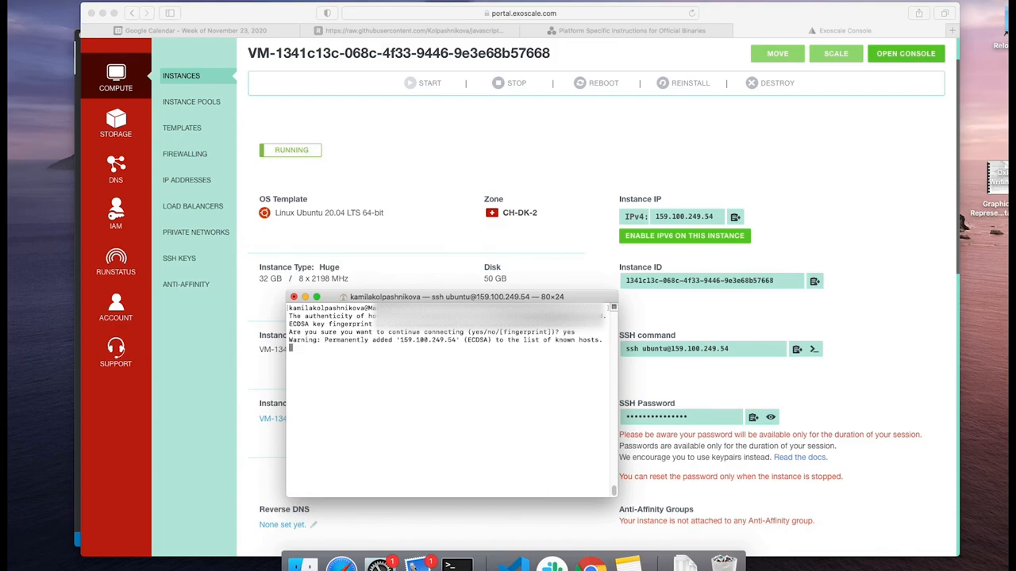
pyautogui.write('yes')
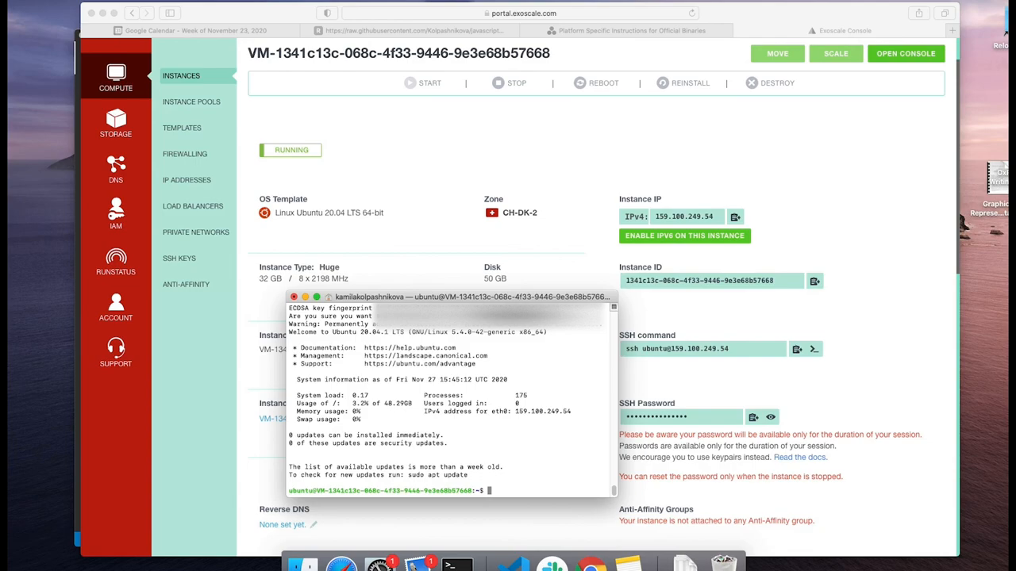